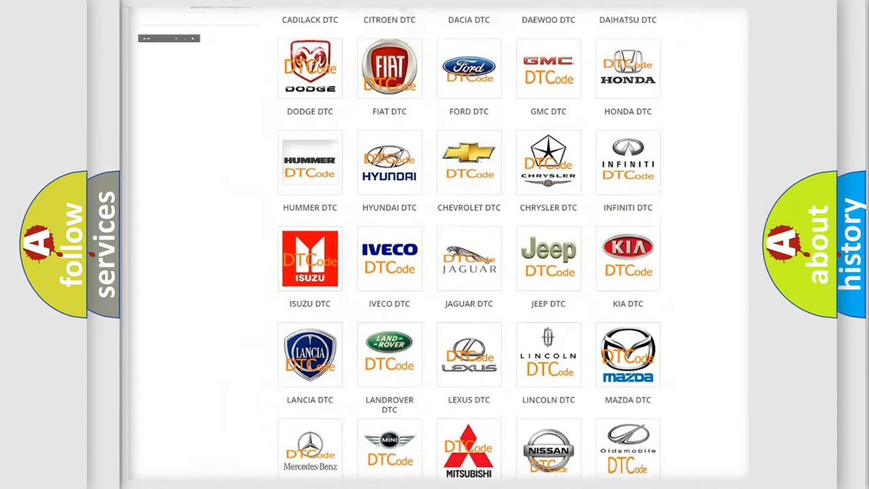
- Select the FIAT DTC tile from the brand grid to show its diagnostic code subcategories
scroll(up, 3)
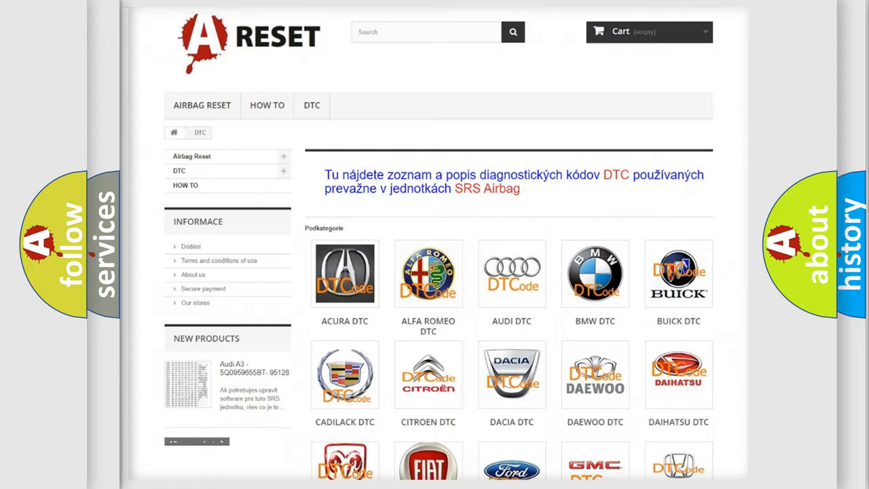
scroll(down, 3)
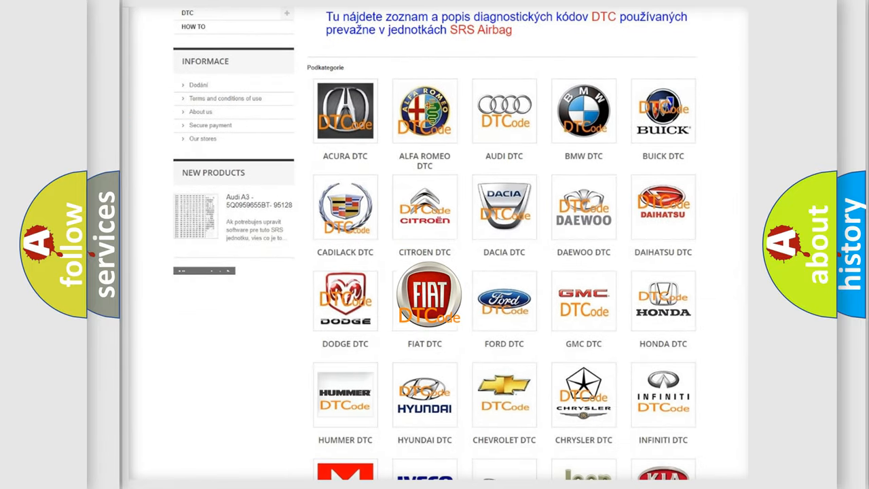
click(423, 296)
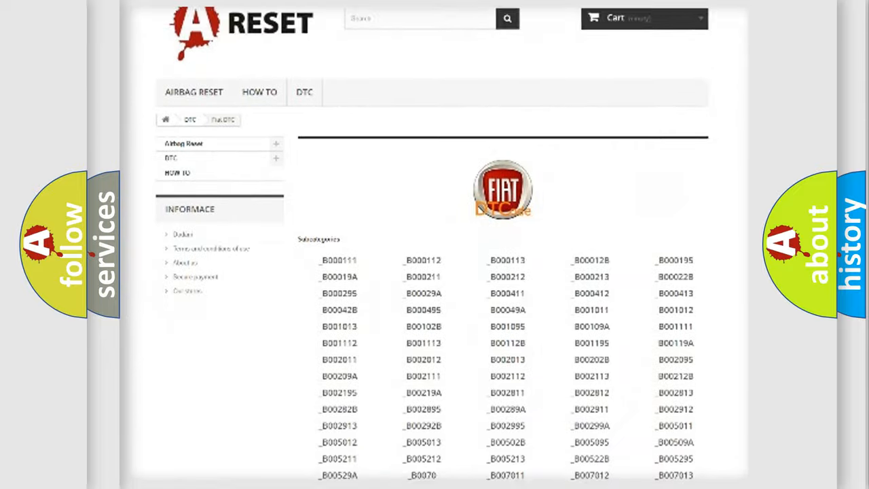
scroll(down, 3)
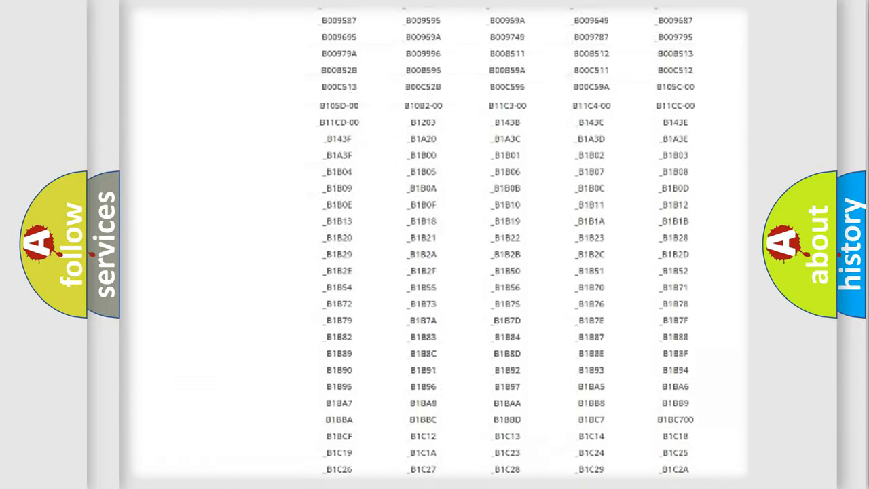
scroll(up, 3)
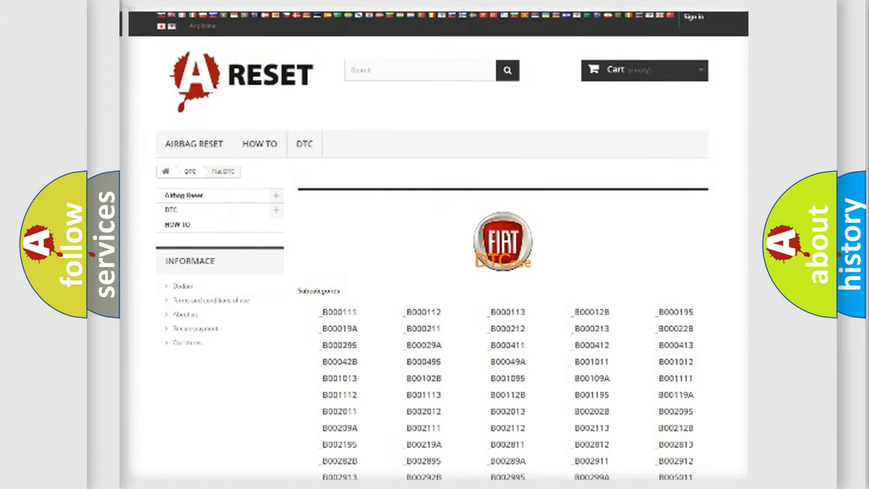